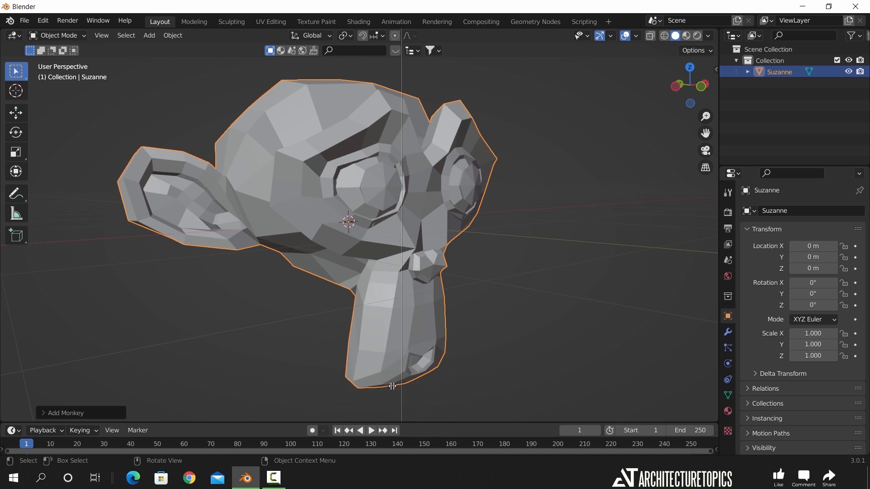
Turn the split-off area into a Geometry Node Editor beside the 3D view.
click(377, 35)
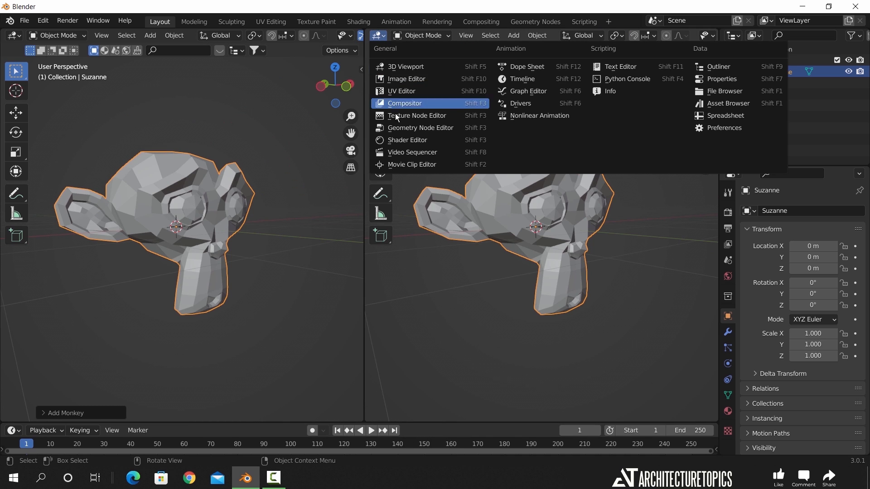
click(421, 128)
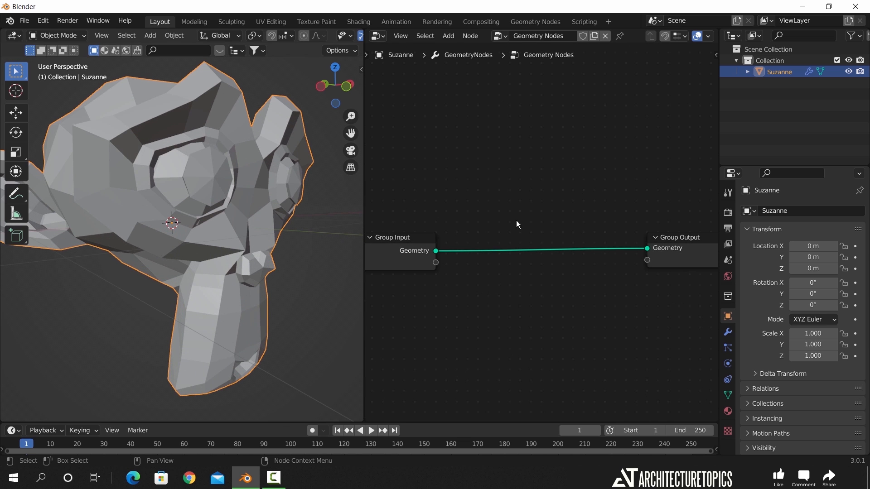
Insert Mesh to Curve, then Curve to Mesh, between group input and output.
text(mesh)
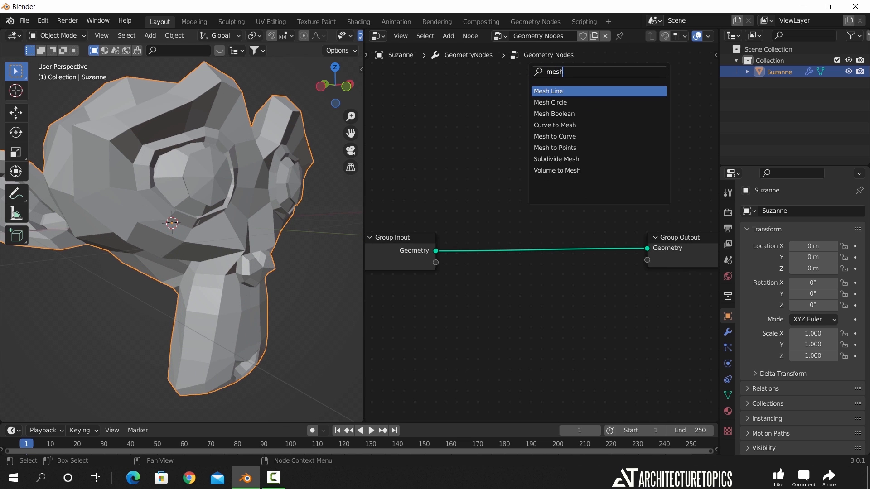
mouse_move(554, 137)
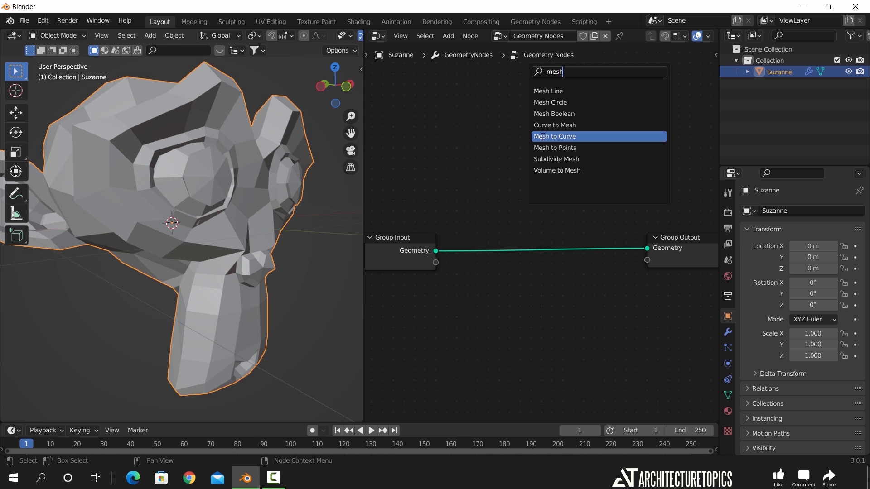
click(554, 136)
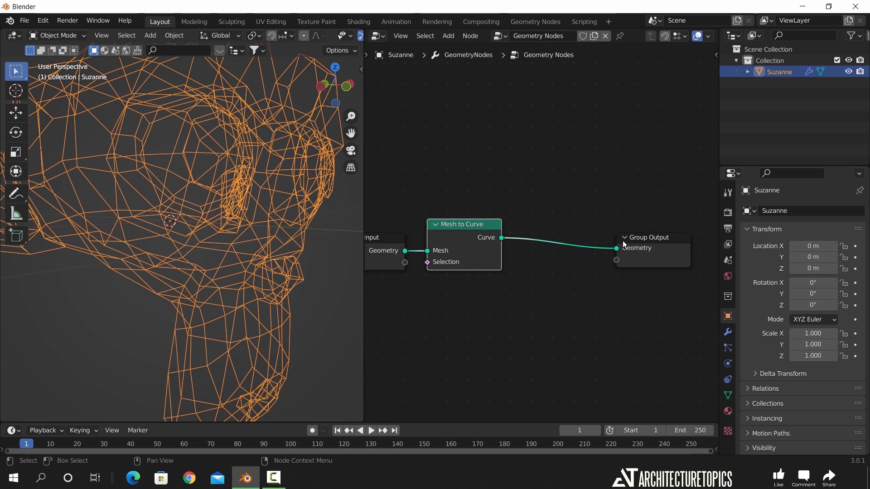
text(mesh)
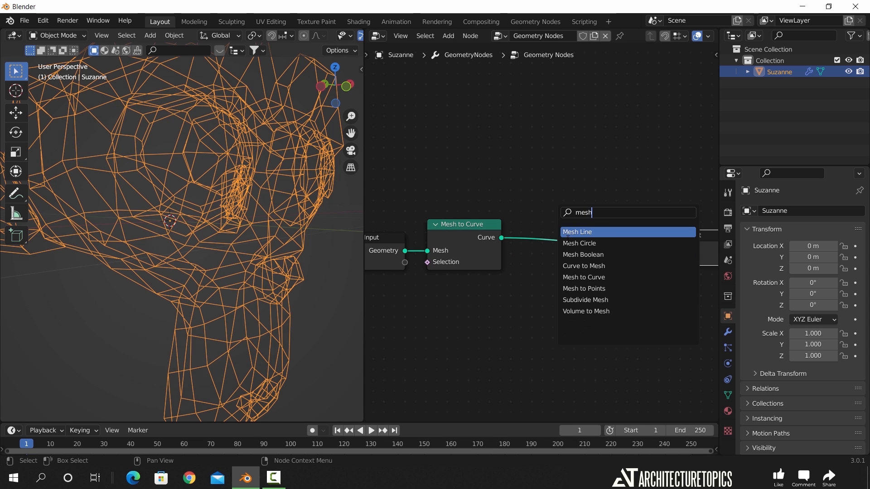
click(583, 266)
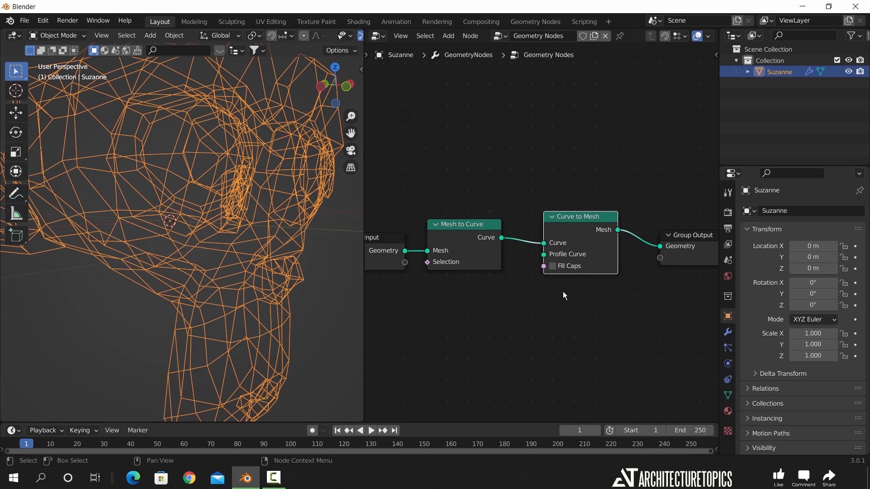
mouse_move(458, 301)
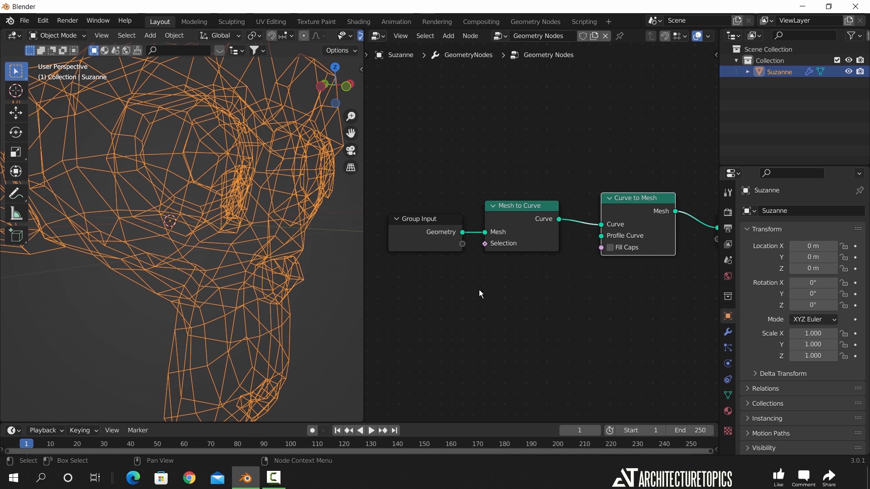
Add a Curve Circle profile with radius 0.003 m and resolution 2.
text(curve)
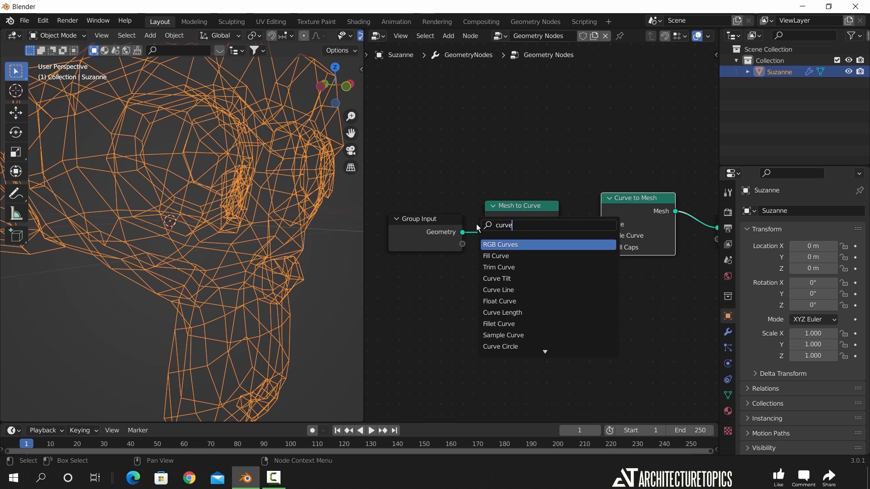
click(499, 346)
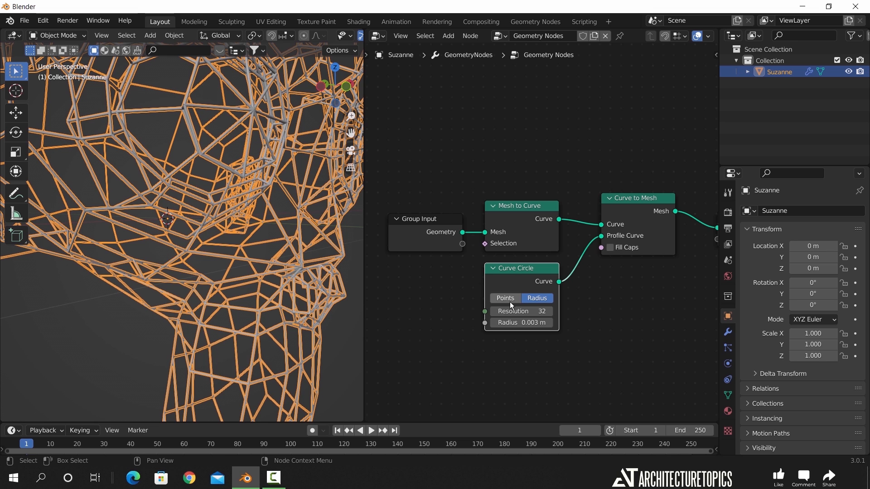
double_click(520, 311)
text(2)
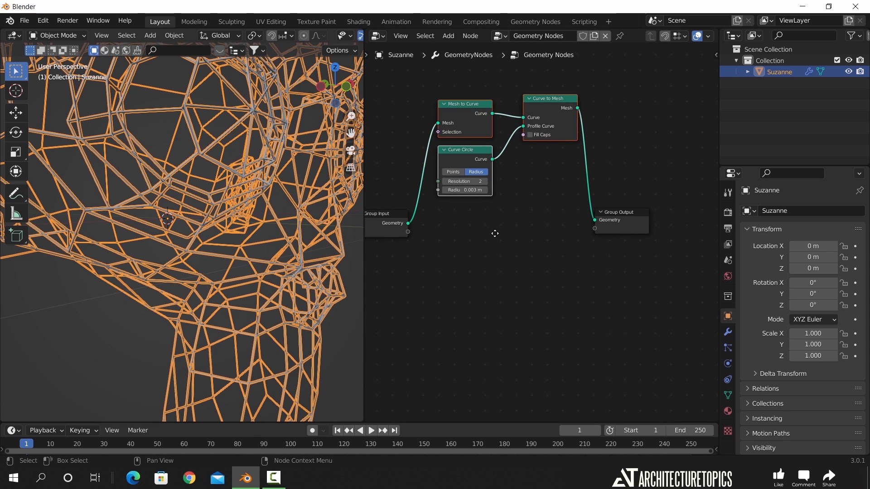
Add a Join Geometry node merging the original mesh with the wire tubes.
text(join)
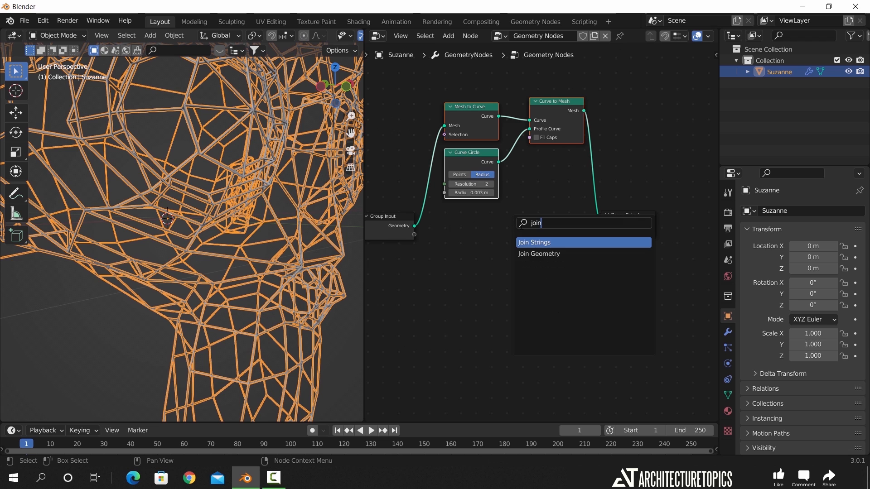
click(538, 254)
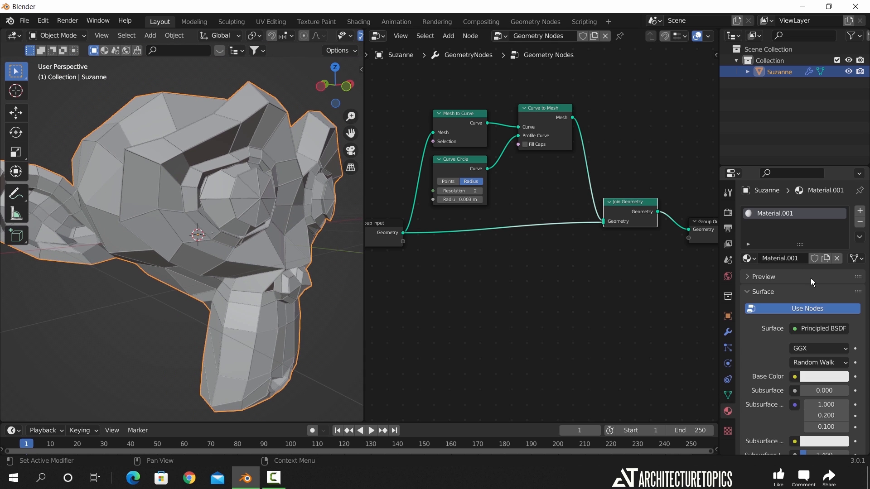
Add a second material slot, making Curve black and Mesh white.
click(859, 210)
text(Cur)
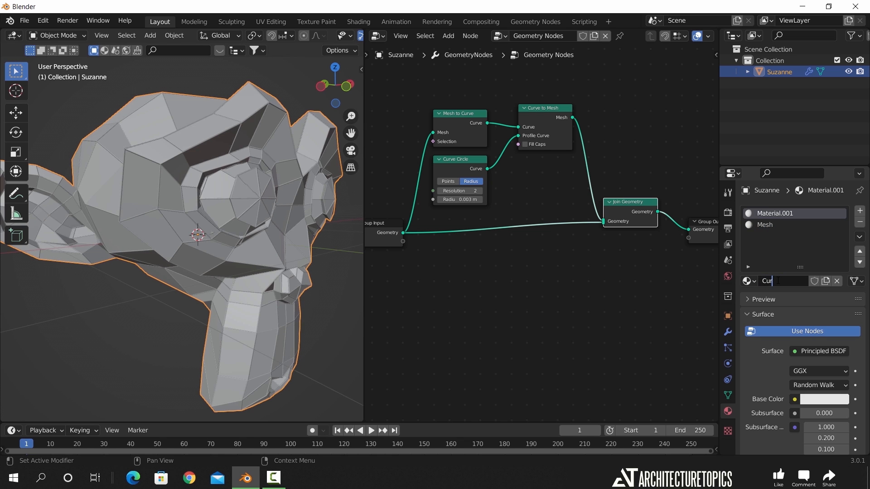
click(825, 399)
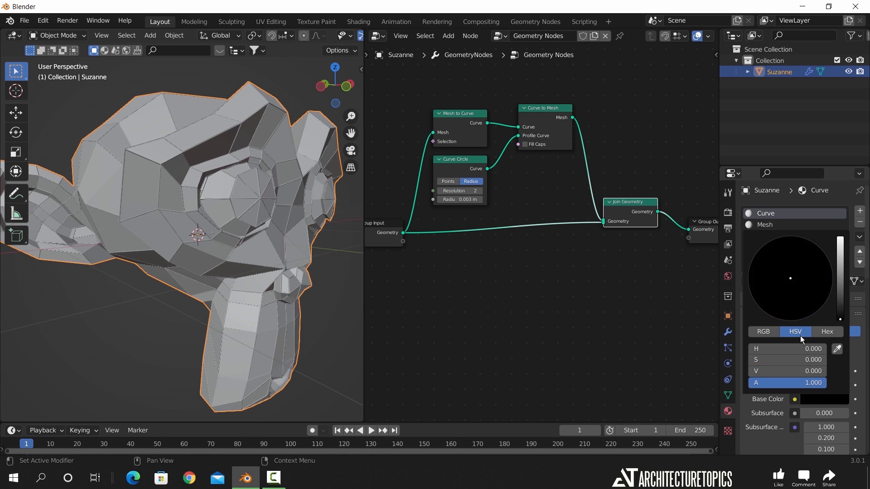
click(765, 224)
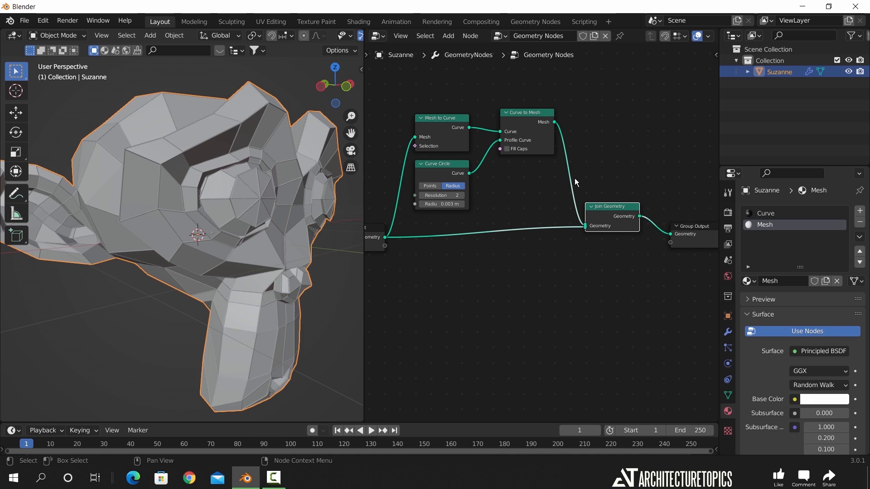
click(447, 35)
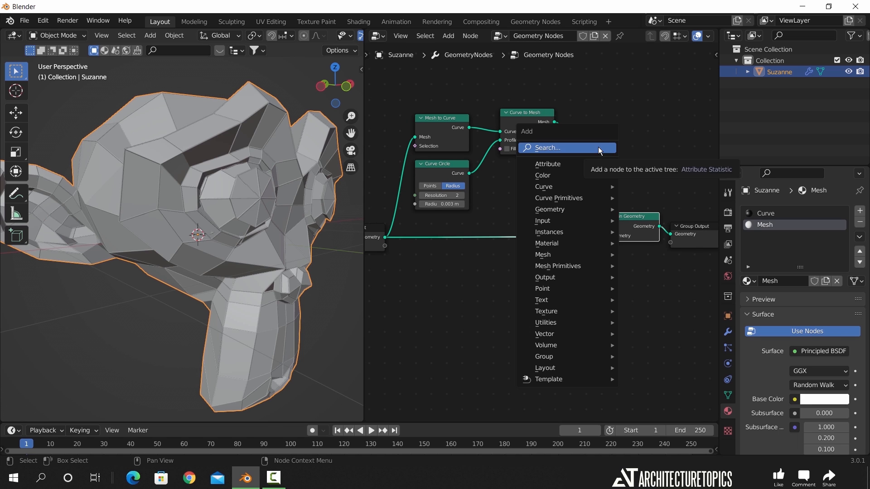
Search for a node to add in the wireframe node tree.
click(546, 243)
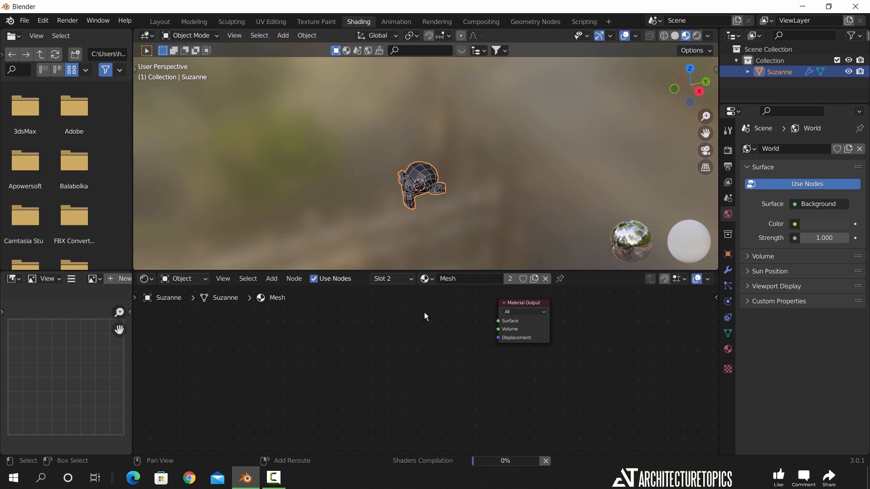
Drive Mesh with a white RGB node and Curve with a black one.
text(rgb)
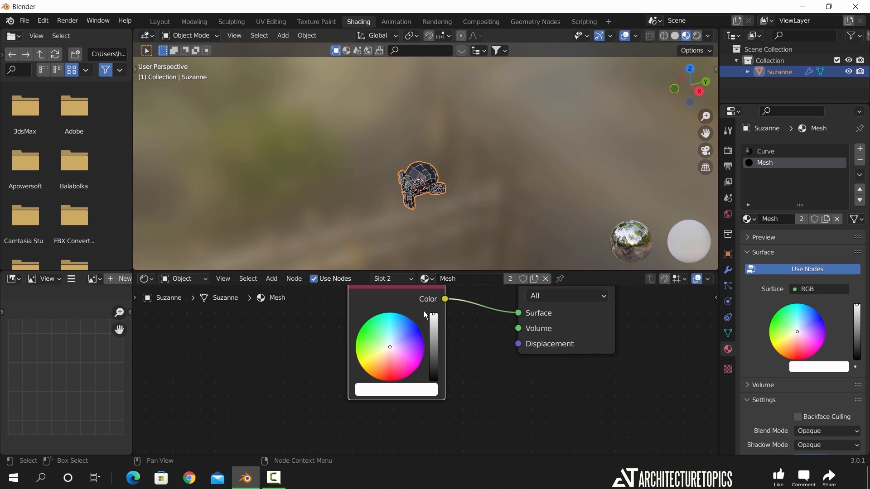
click(766, 150)
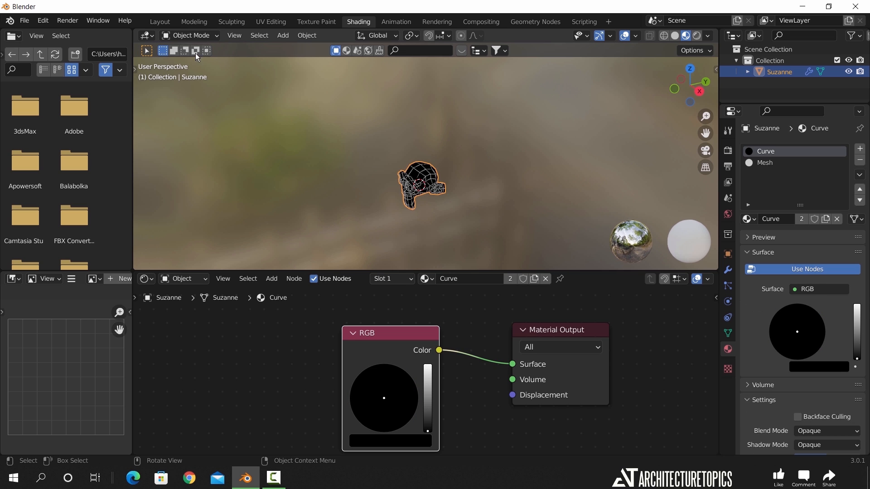
click(159, 21)
text(Wirefr)
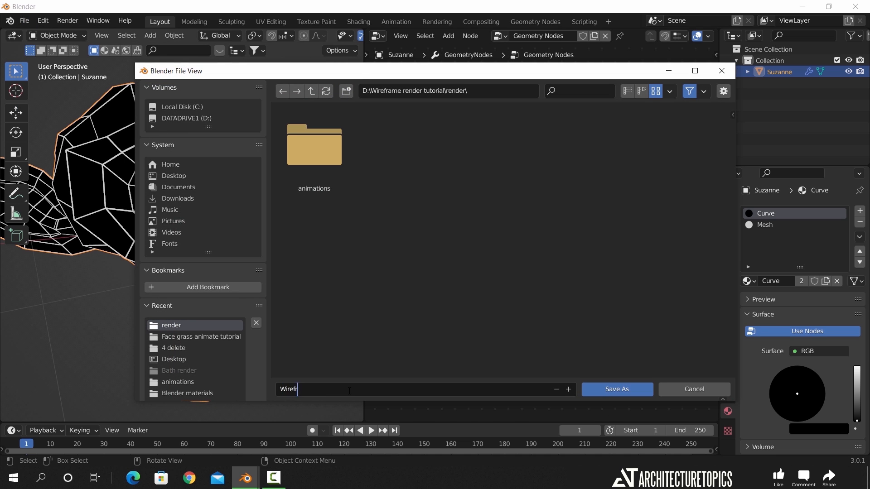
Save the file as Wireframe node set.blend in the render folder.
click(616, 389)
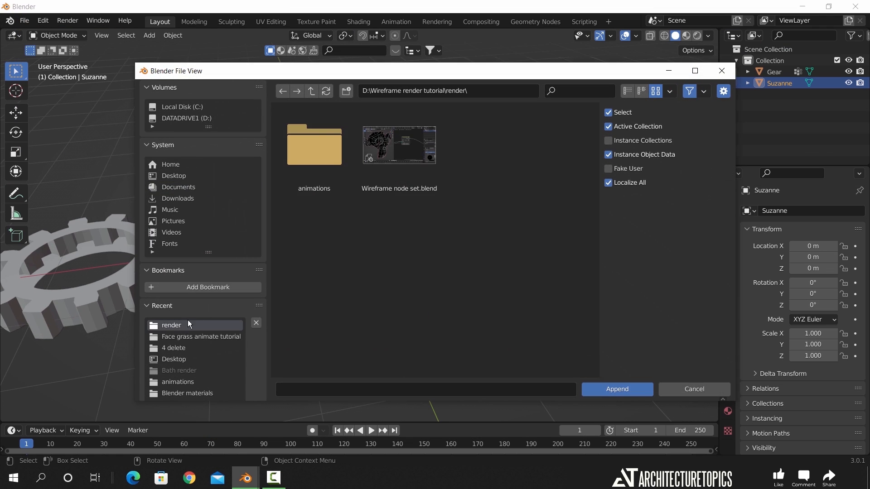
Append the Wireframe Node group from Wireframe node set.blend.
double_click(398, 145)
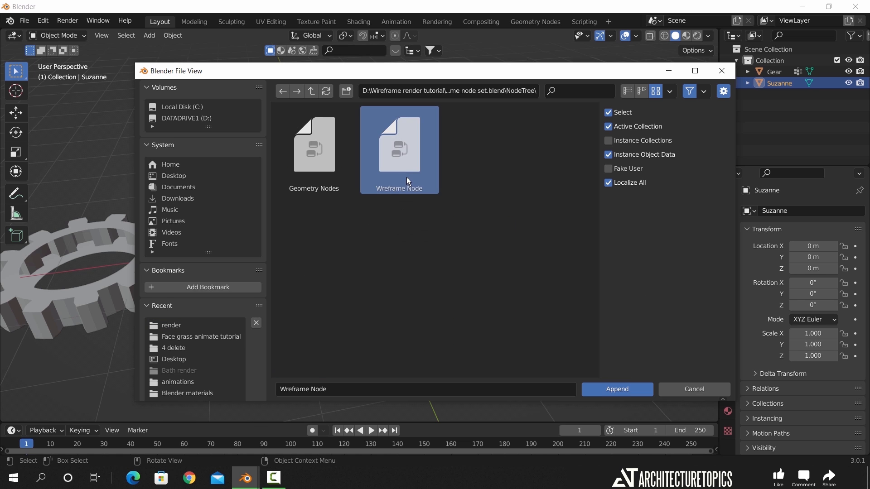
click(616, 389)
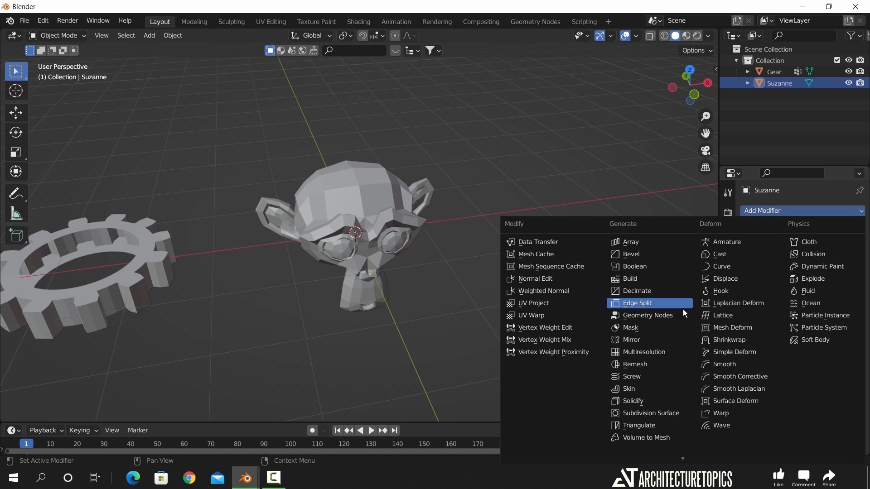
Add a Geometry Nodes modifier on Suzanne using the Wireframe Node group.
click(647, 316)
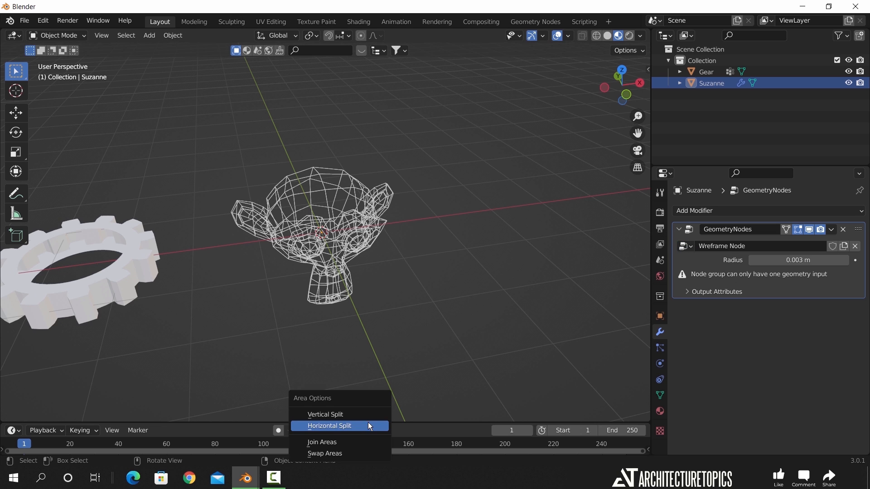
Split the viewport and turn the new area into a Geometry Node Editor showing Wireframe Node.
click(325, 414)
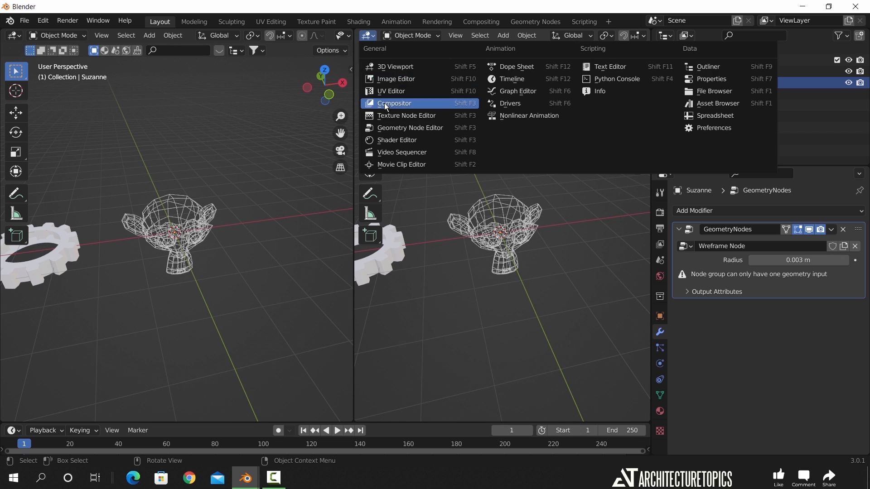
click(410, 127)
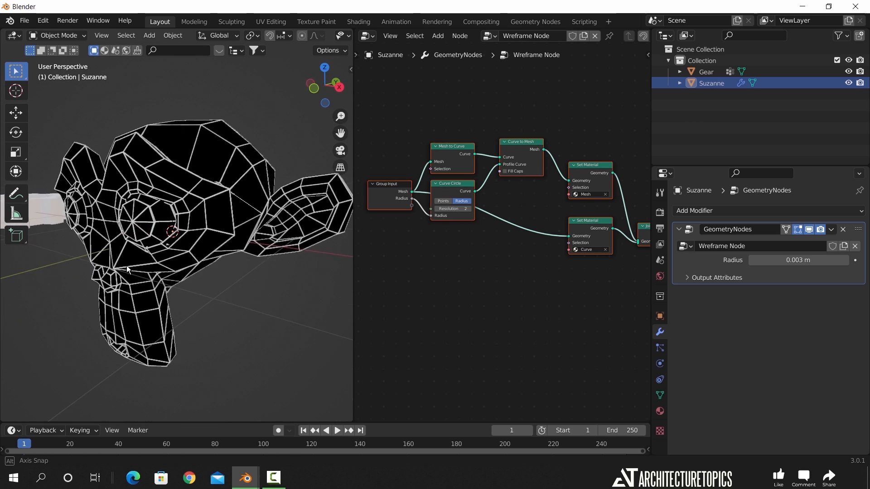
click(766, 211)
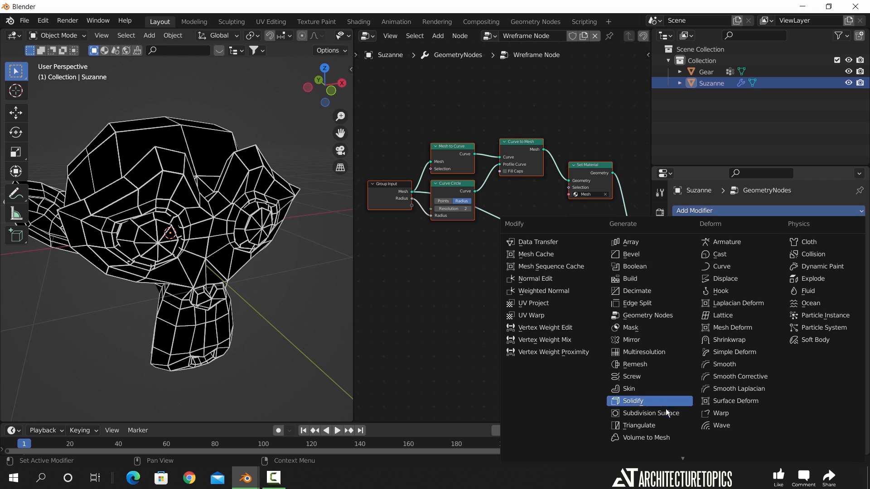
Add a Subdivision Surface modifier to Suzanne with viewport level 1.
click(650, 413)
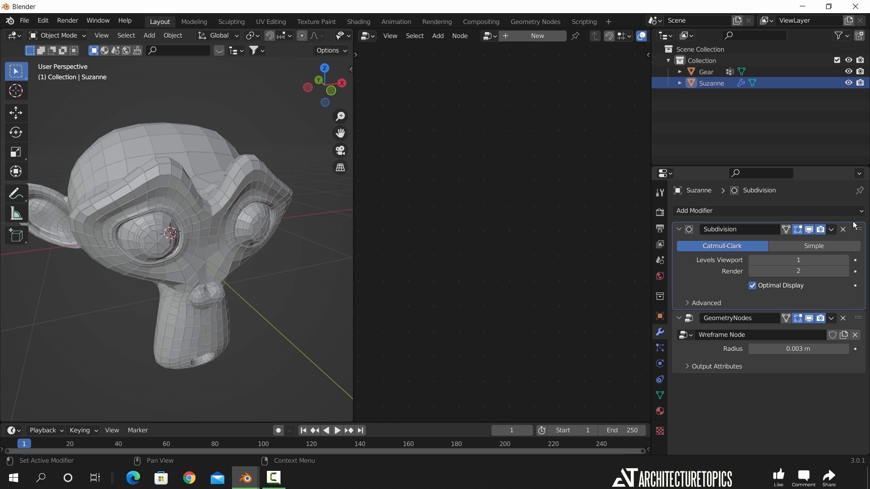
click(844, 260)
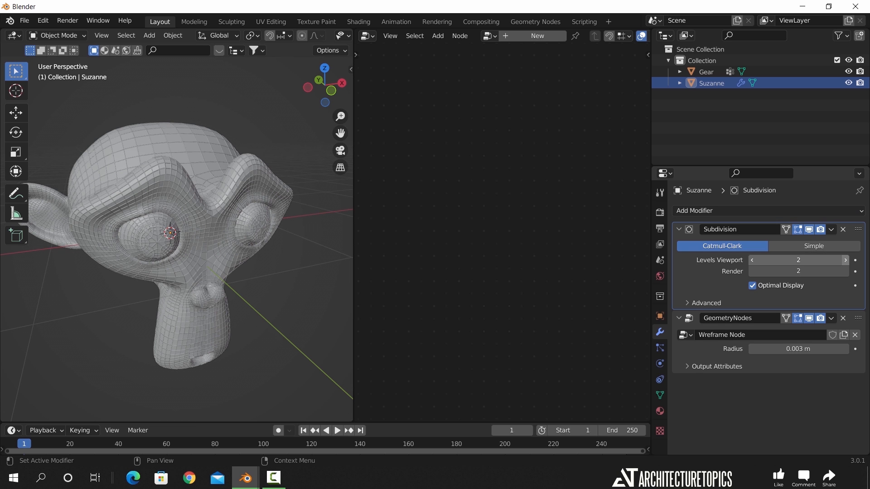
click(752, 260)
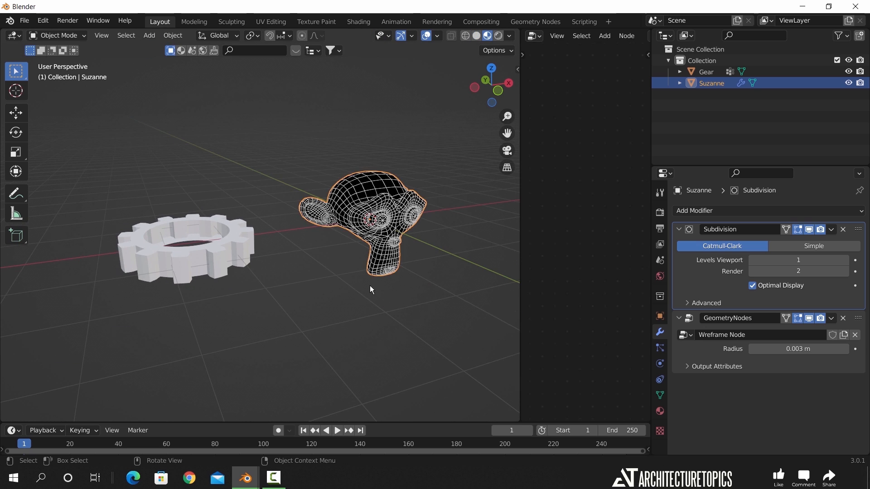
Duplicate the gear with Shift+D and copy Suzanne's modifiers onto both gears.
key(shift+d)
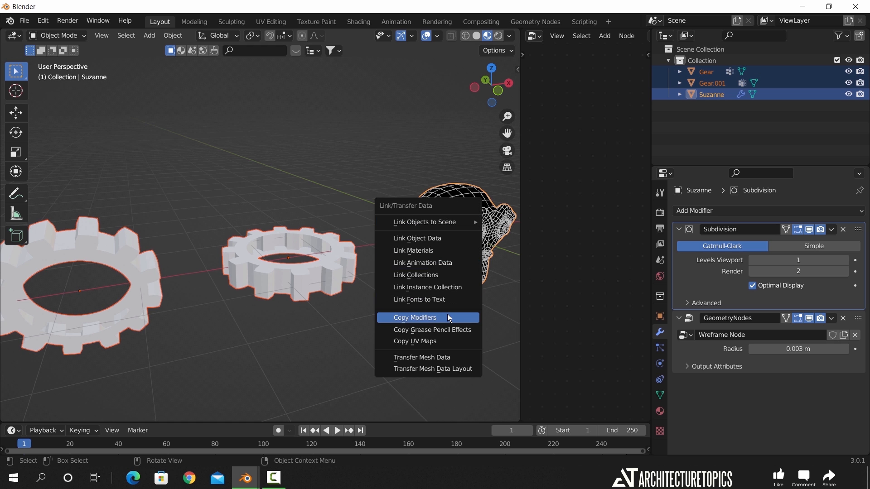
click(415, 317)
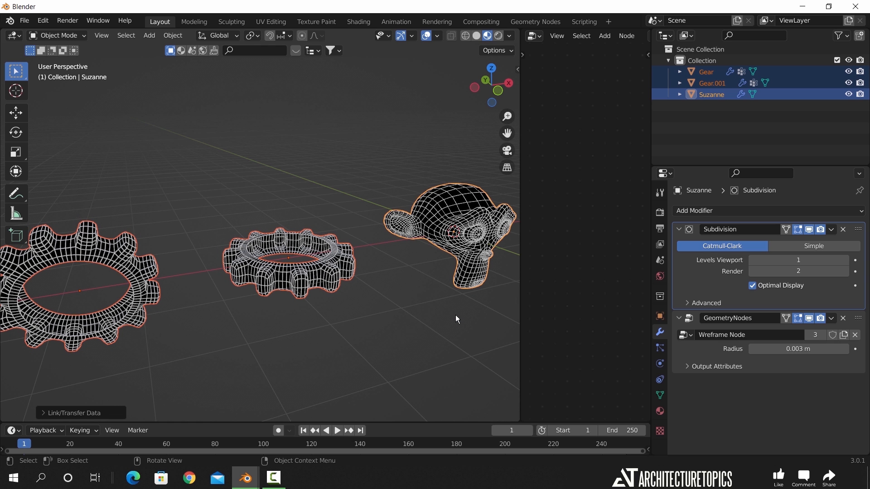